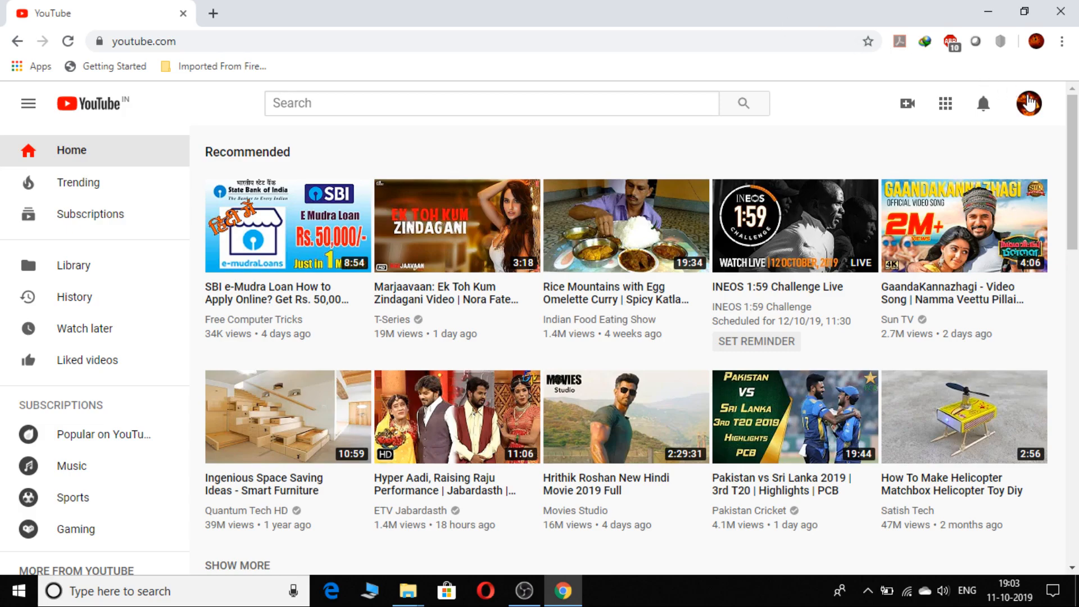
{"action": "mouse_move", "coordinate": [1028, 104]}
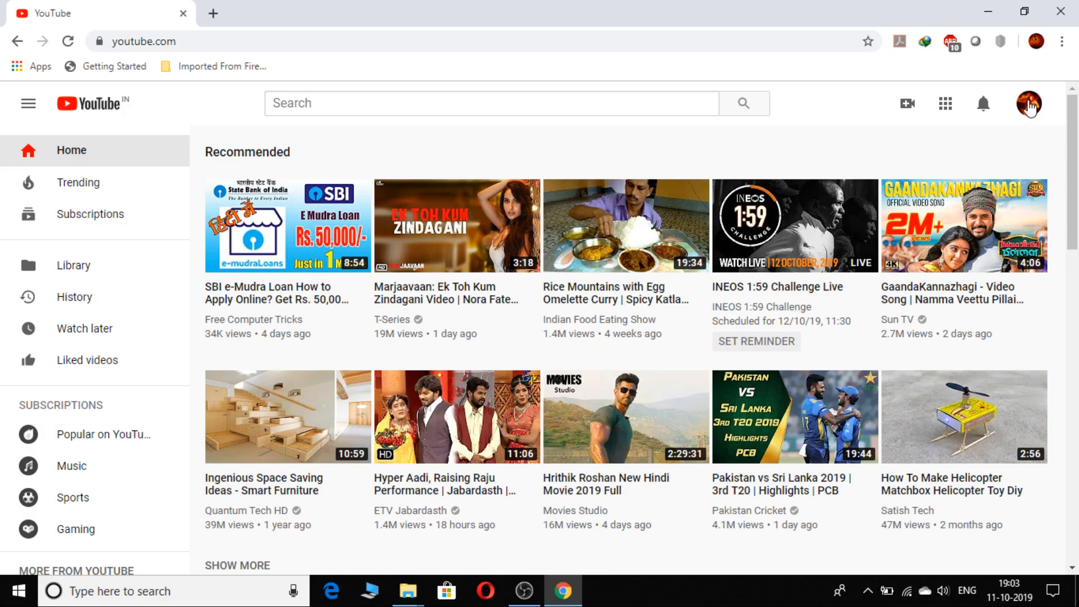
View the empty Subscribe Kiss channel page via the avatar menu, then go to Settings.
{"action": "left_click", "coordinate": [1028, 103]}
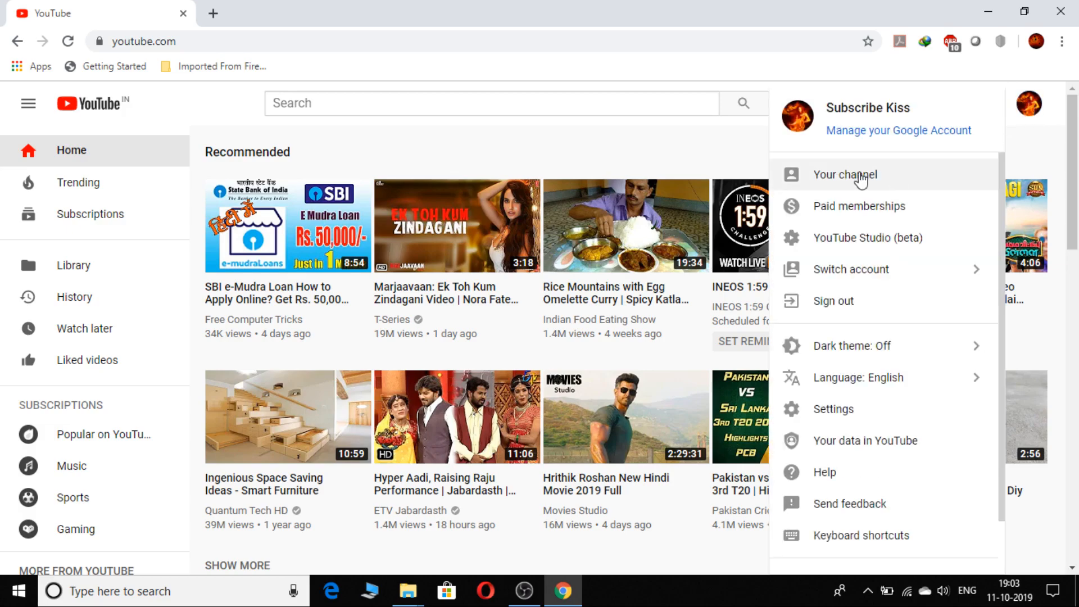
{"action": "left_click", "coordinate": [844, 174]}
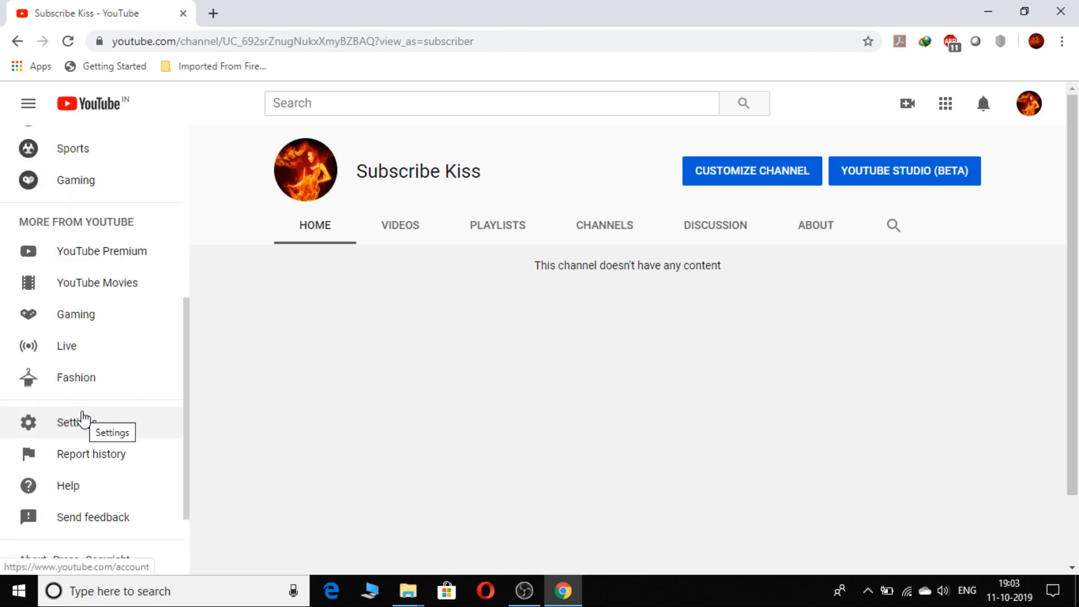
{"action": "left_click", "coordinate": [75, 422]}
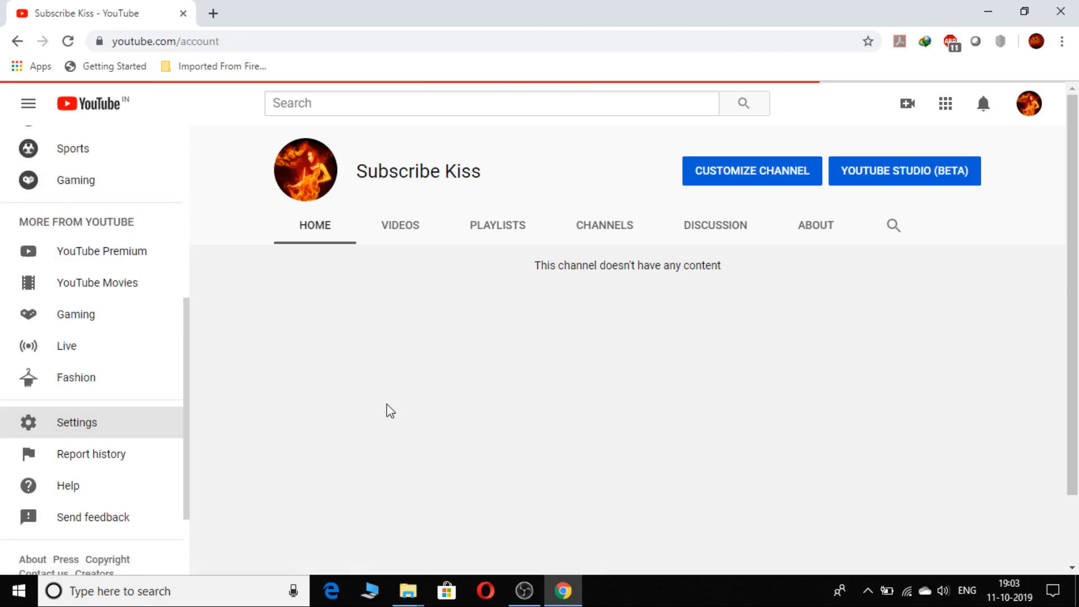
From Account settings, list all channels and choose the Subscribe Kiss channel card.
{"action": "left_click", "coordinate": [76, 423]}
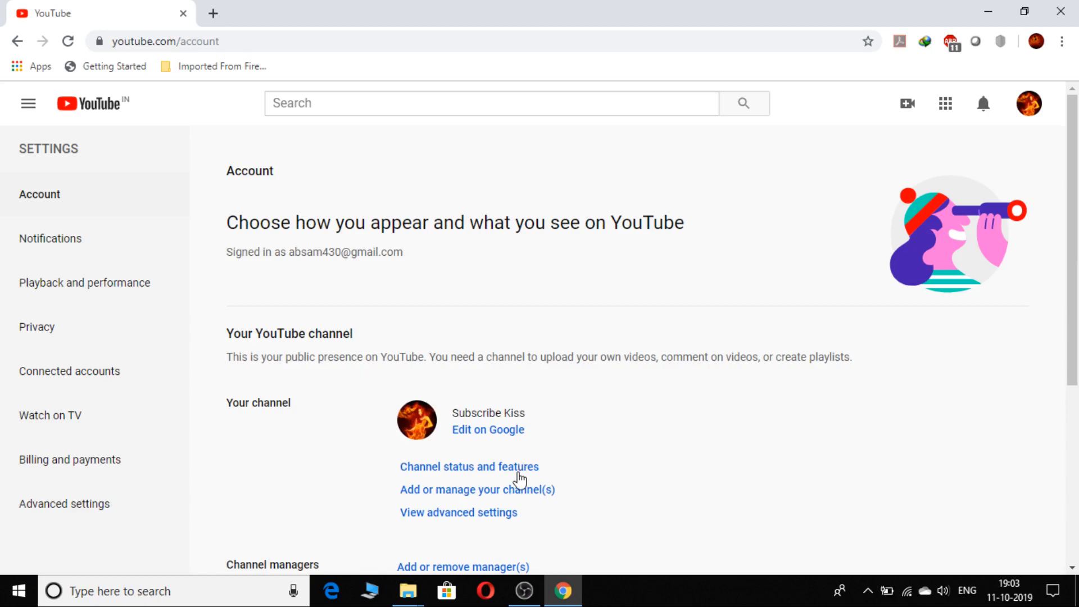
{"action": "scroll", "scroll_direction": "down", "scroll_amount": 3}
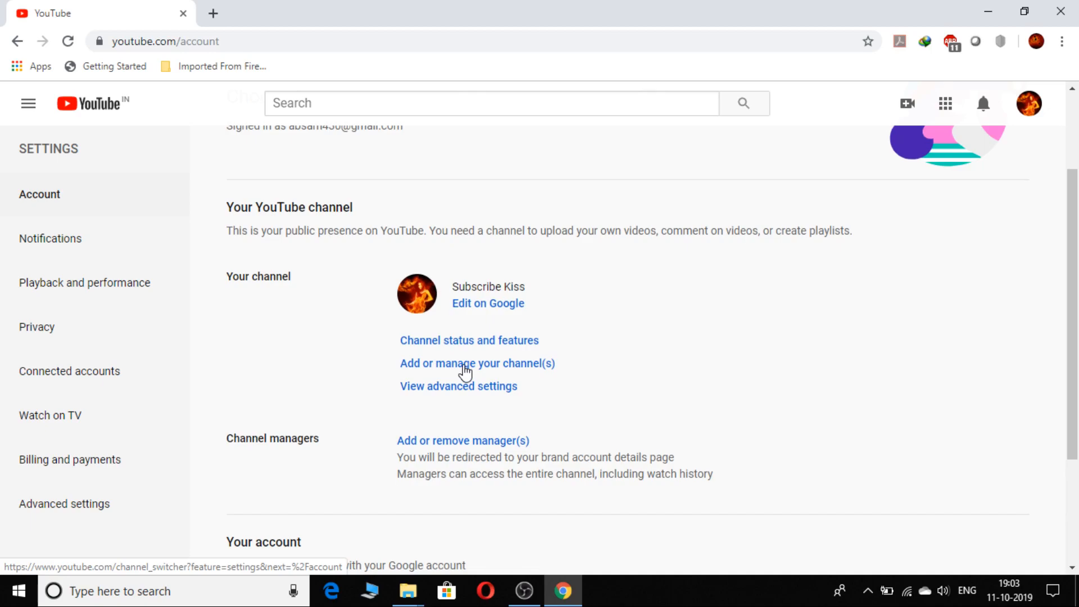
{"action": "left_click", "coordinate": [477, 363]}
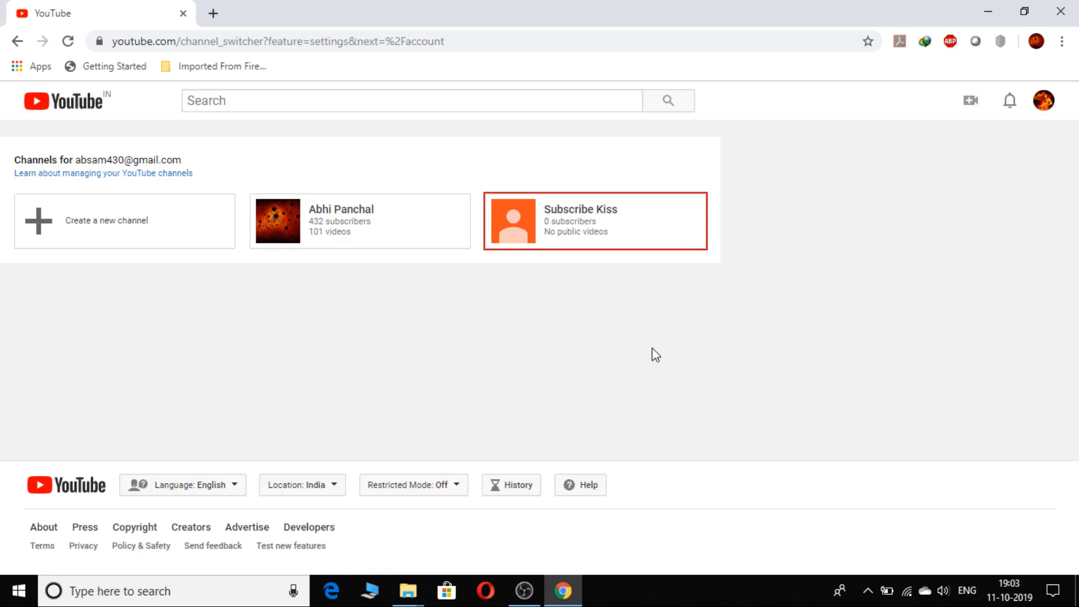
{"action": "mouse_move", "coordinate": [614, 227]}
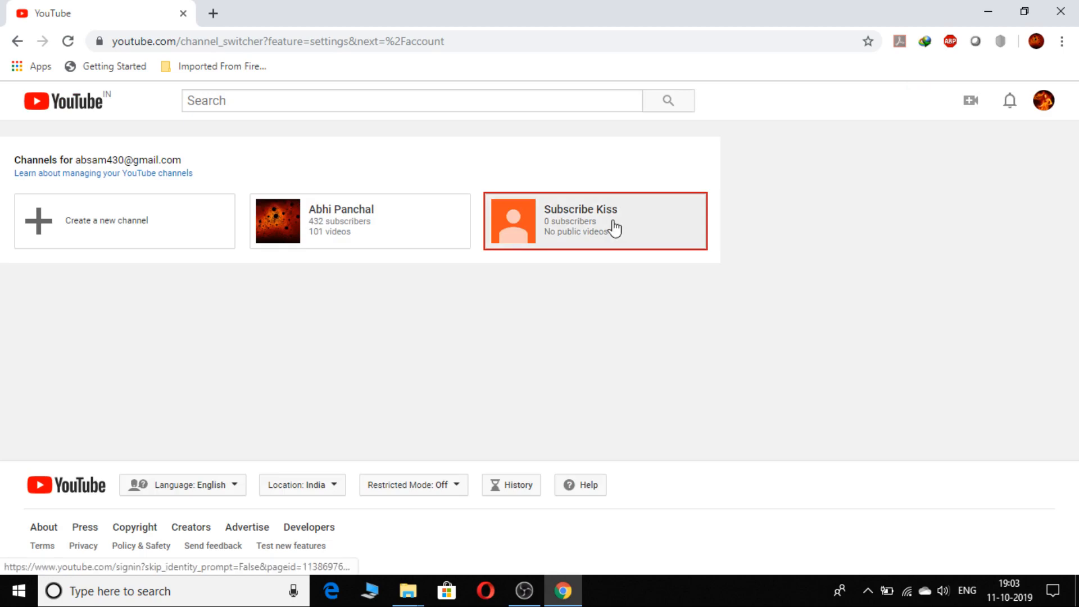
{"action": "left_click", "coordinate": [593, 220]}
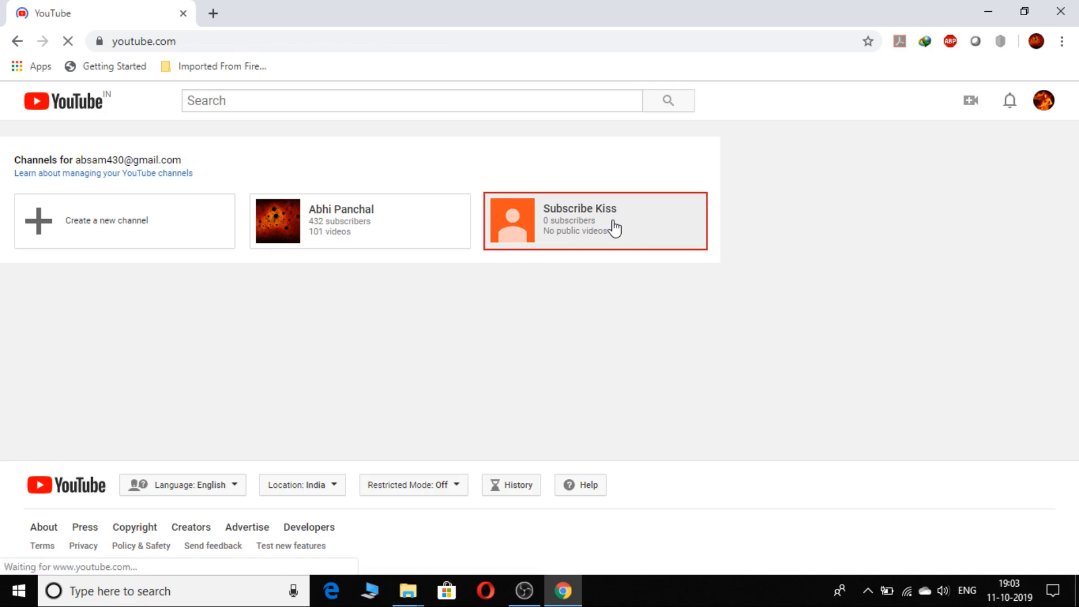
{"action": "left_click", "coordinate": [593, 222]}
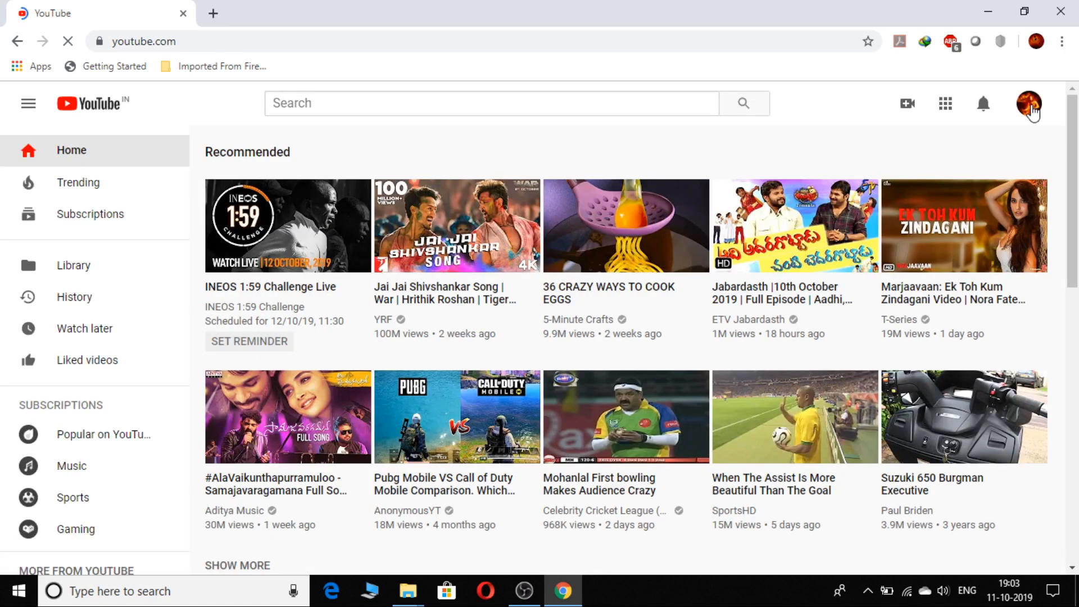
Open 'Manage your Google Account' for Subscribe Kiss from the avatar menu.
{"action": "left_click", "coordinate": [1028, 103]}
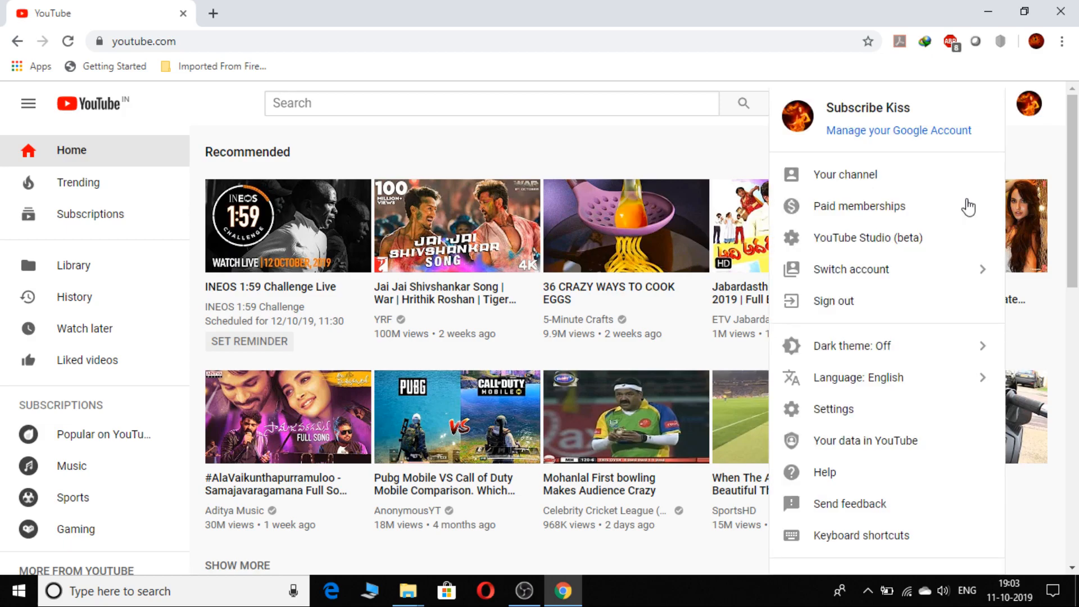
{"action": "left_click", "coordinate": [899, 131]}
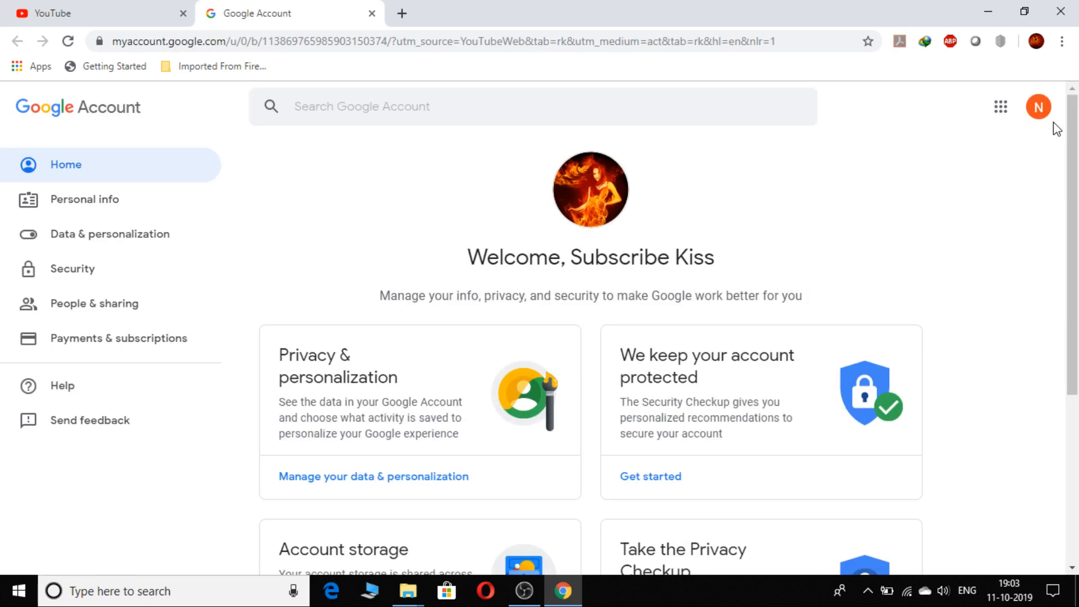
{"action": "mouse_move", "coordinate": [1039, 108]}
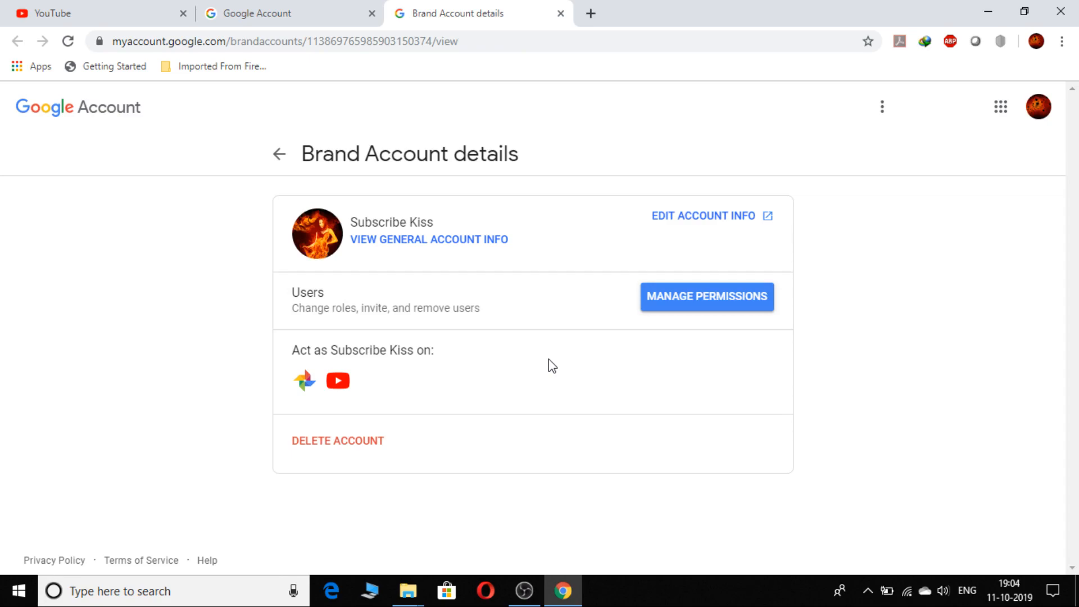
{"action": "mouse_move", "coordinate": [474, 379]}
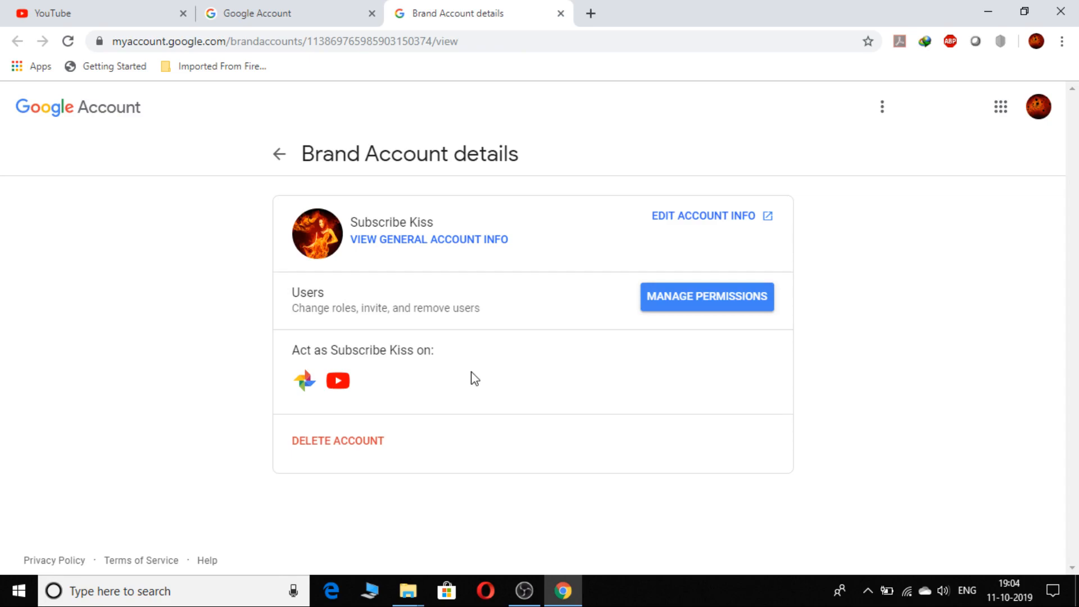
Choose DELETE ACCOUNT on the brand account details and verify identity with the password.
{"action": "left_click", "coordinate": [337, 441]}
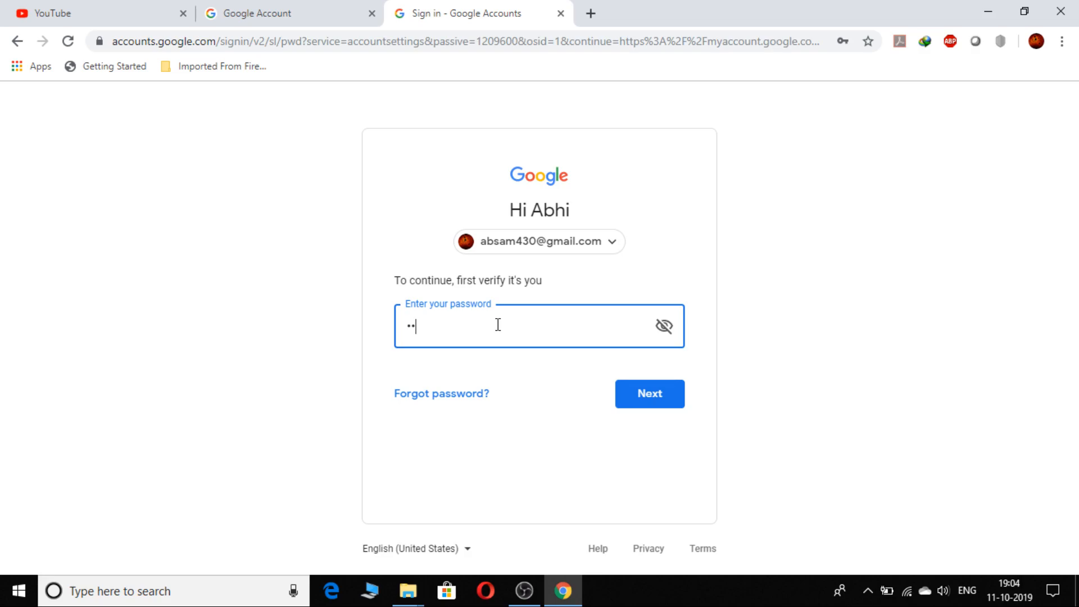
{"action": "left_click", "coordinate": [647, 393]}
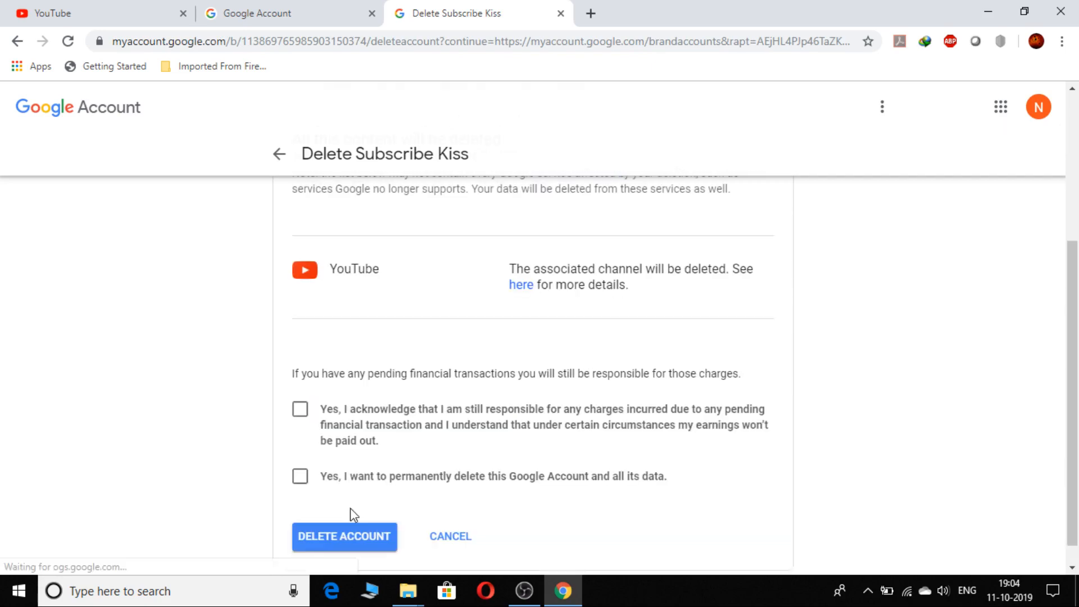
Tick the acknowledgement that the account and its data will be permanently deleted.
{"action": "left_click", "coordinate": [299, 476]}
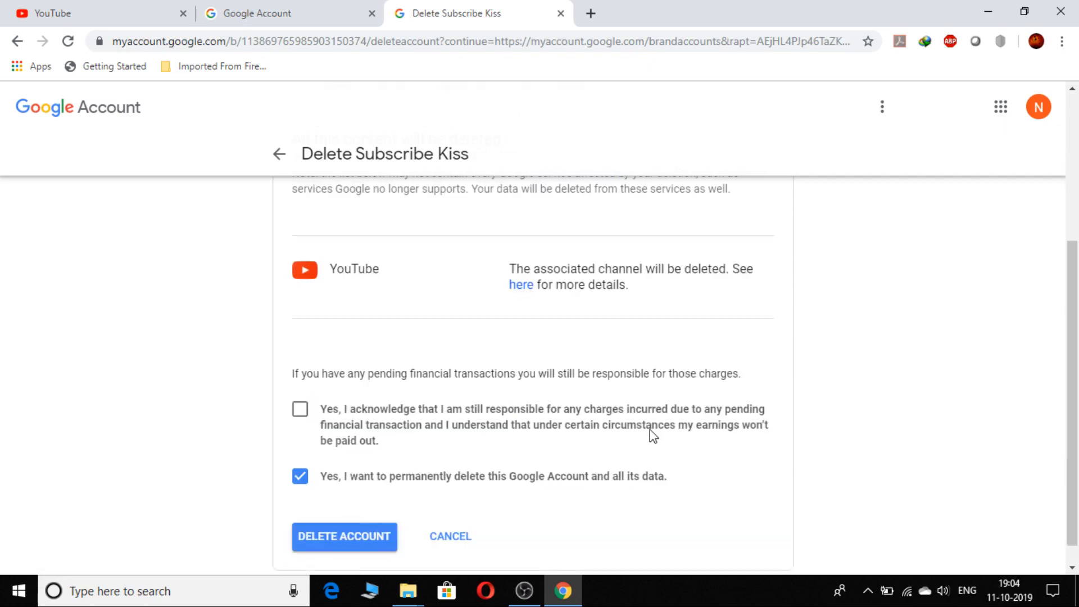
{"action": "mouse_move", "coordinate": [686, 450]}
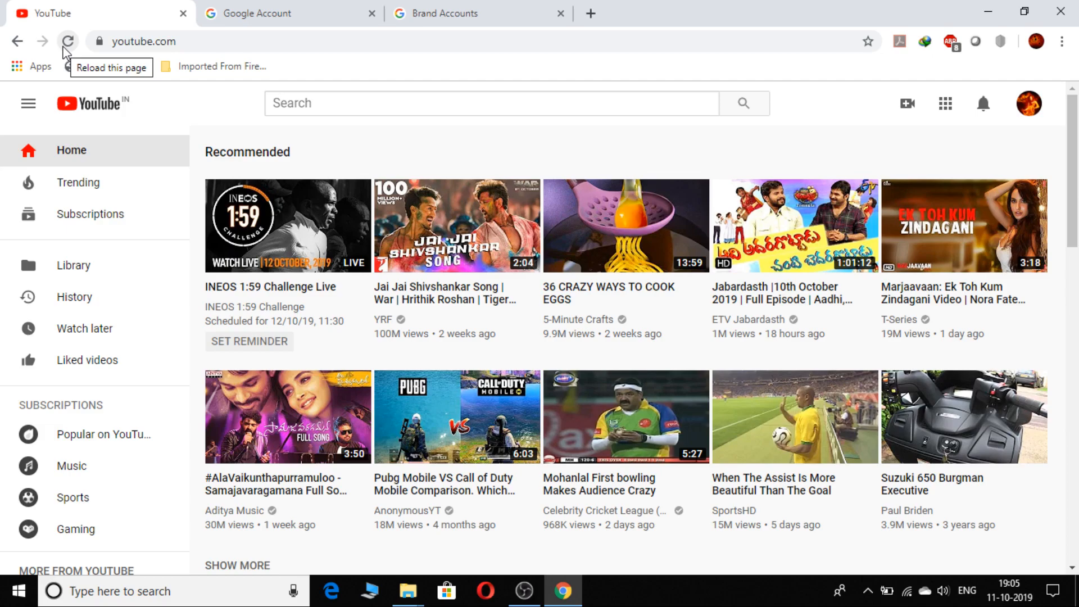
Reload YouTube and view the channel switcher, now listing only the main channel.
{"action": "left_click", "coordinate": [67, 41]}
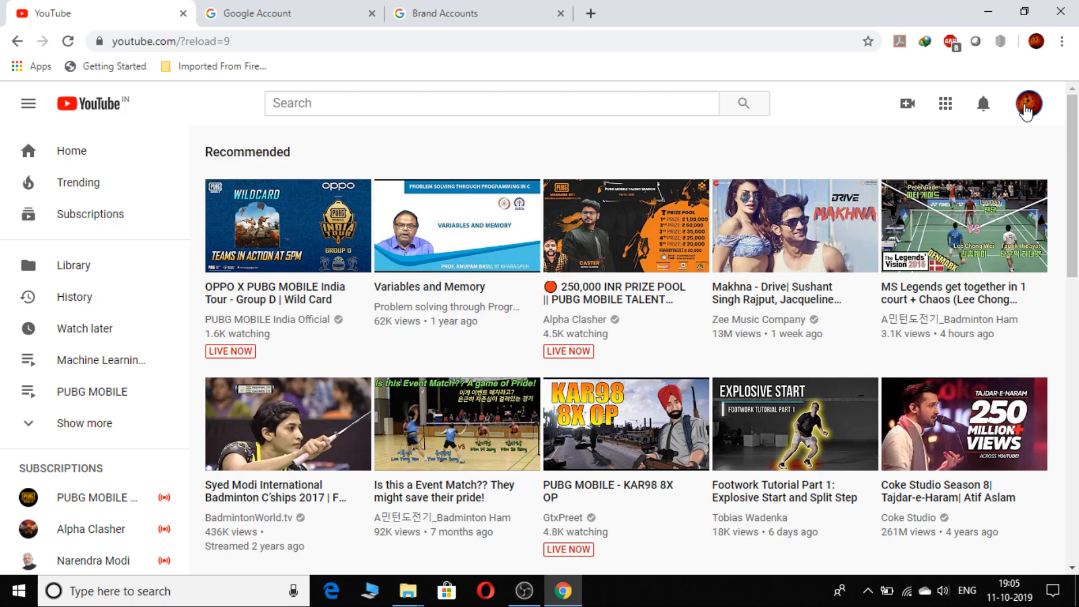
{"action": "left_click", "coordinate": [1029, 103]}
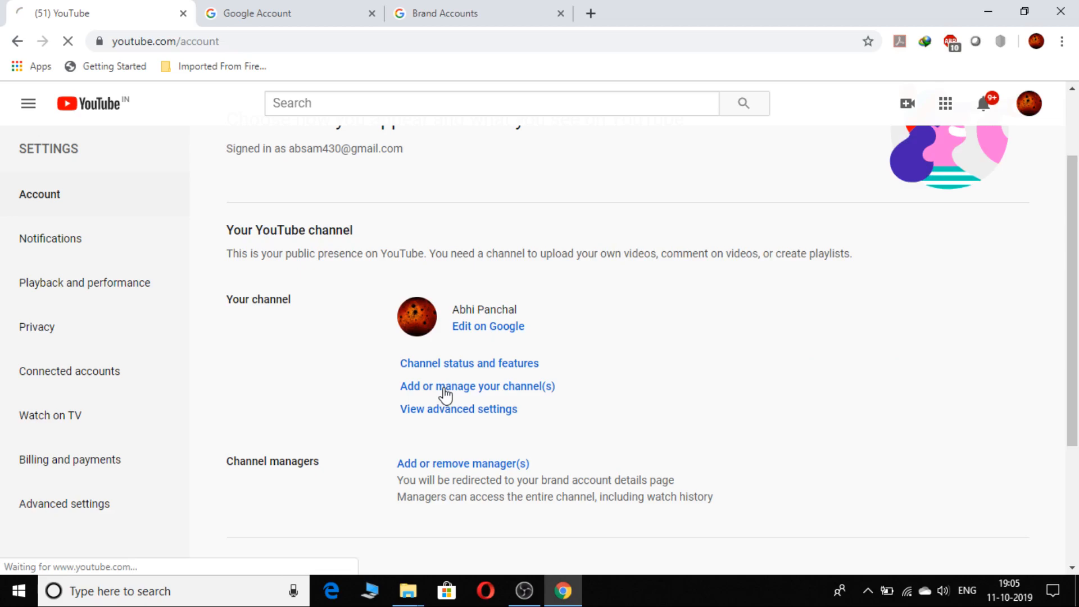
{"action": "left_click", "coordinate": [476, 385]}
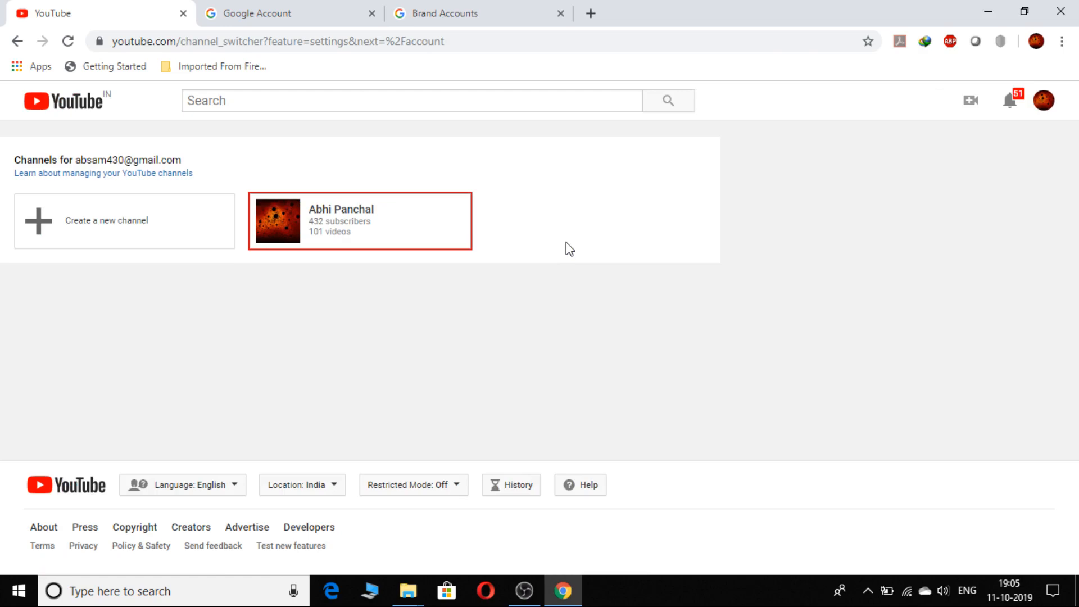